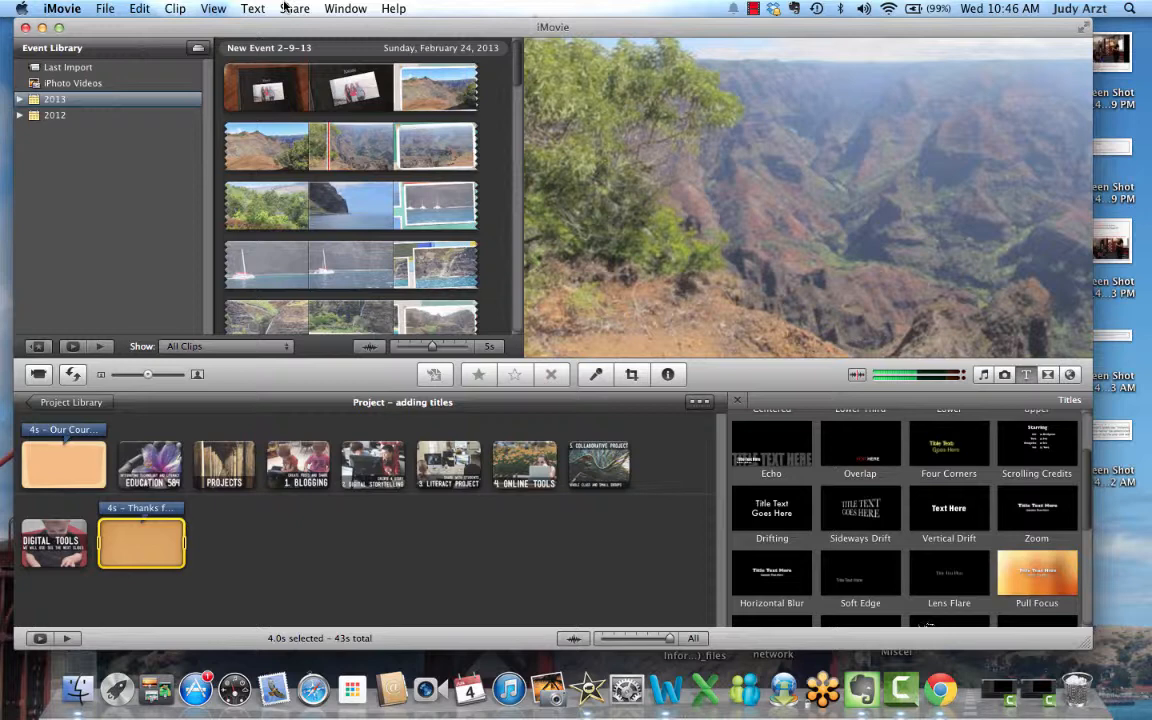
Step: Bring up the 'Publish your project to YouTube' form from the Share menu
left_click(294, 8)
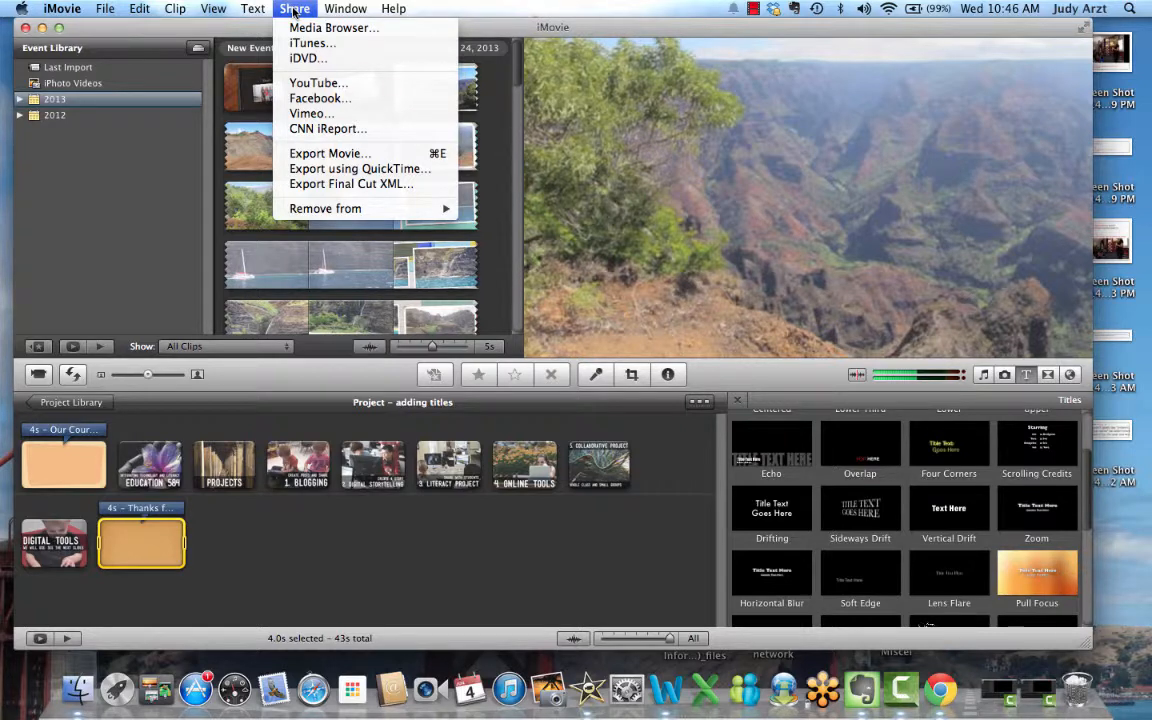
mouse_move(318, 84)
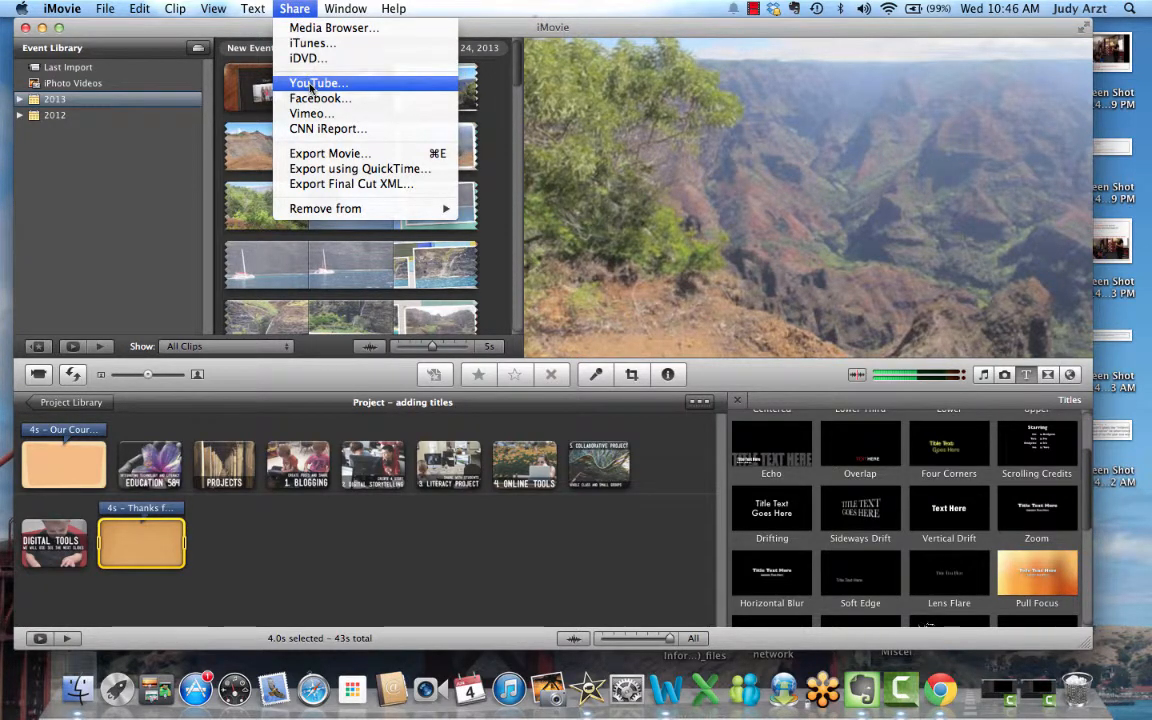
left_click(316, 84)
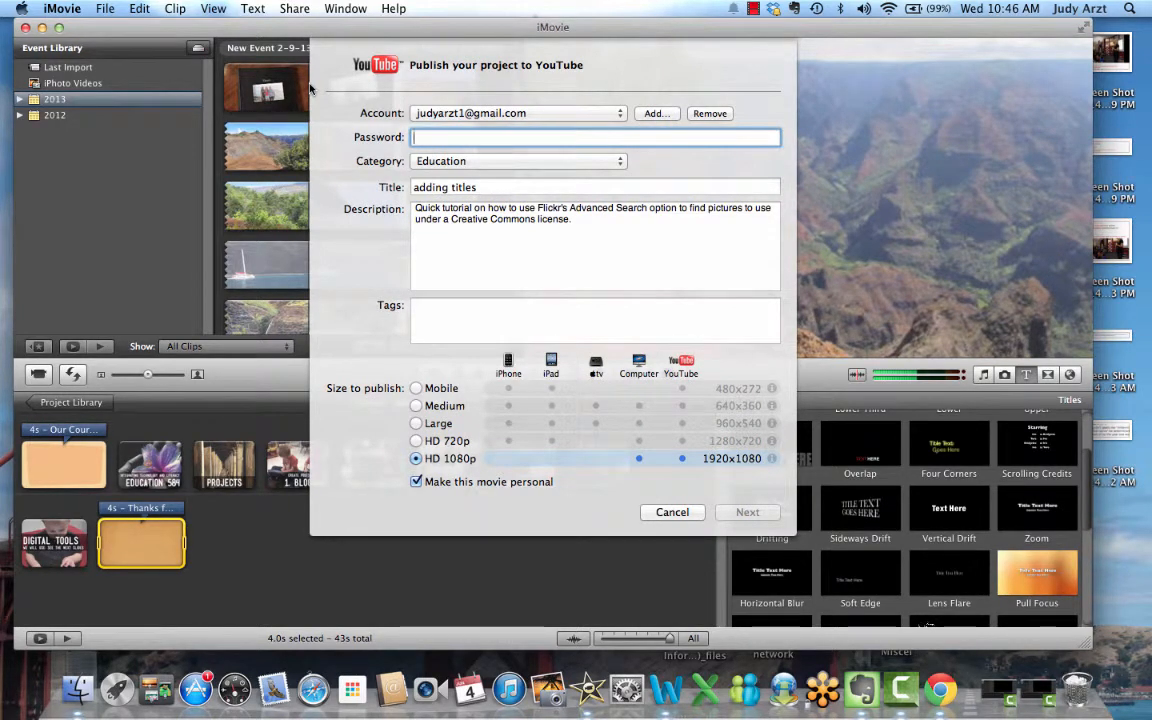
Step: Enter the YouTube account password so every required field is filled in
left_click(596, 136)
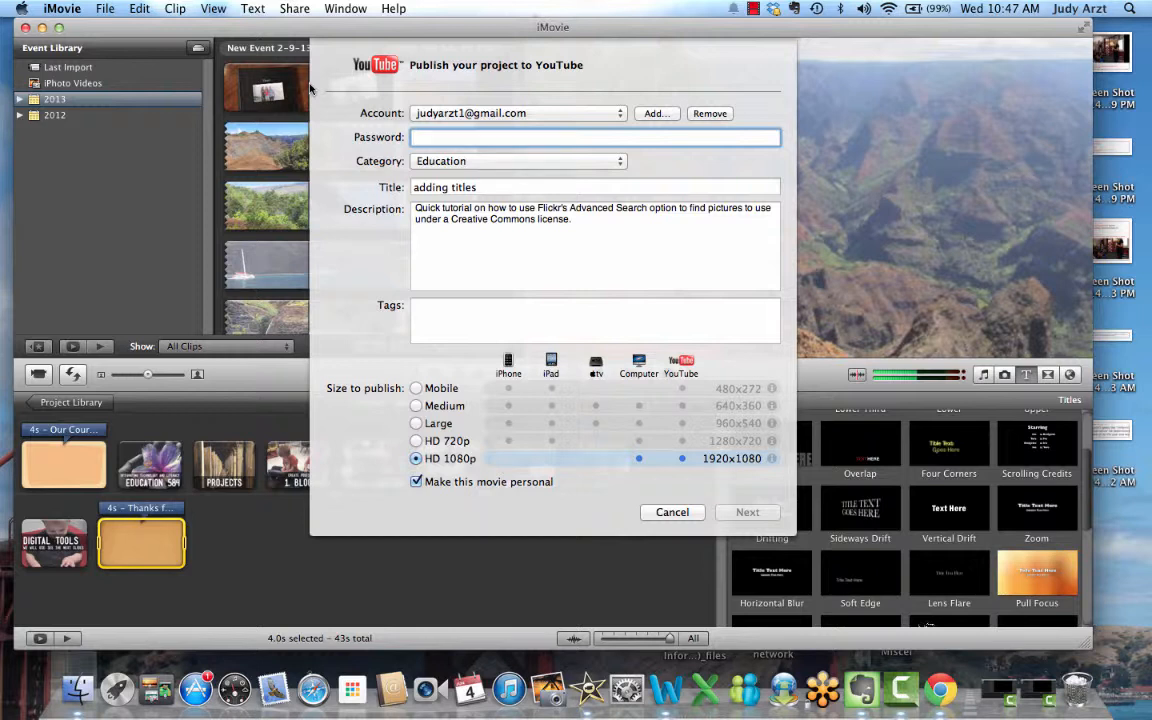
left_click(596, 136)
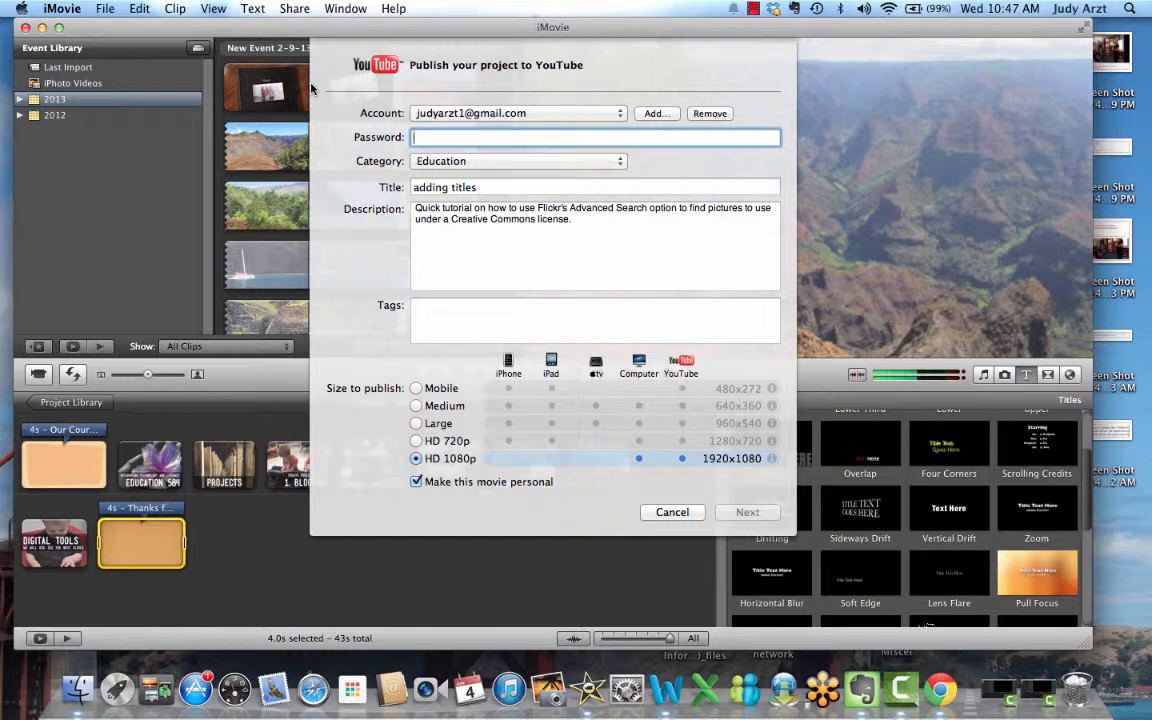
type("••")
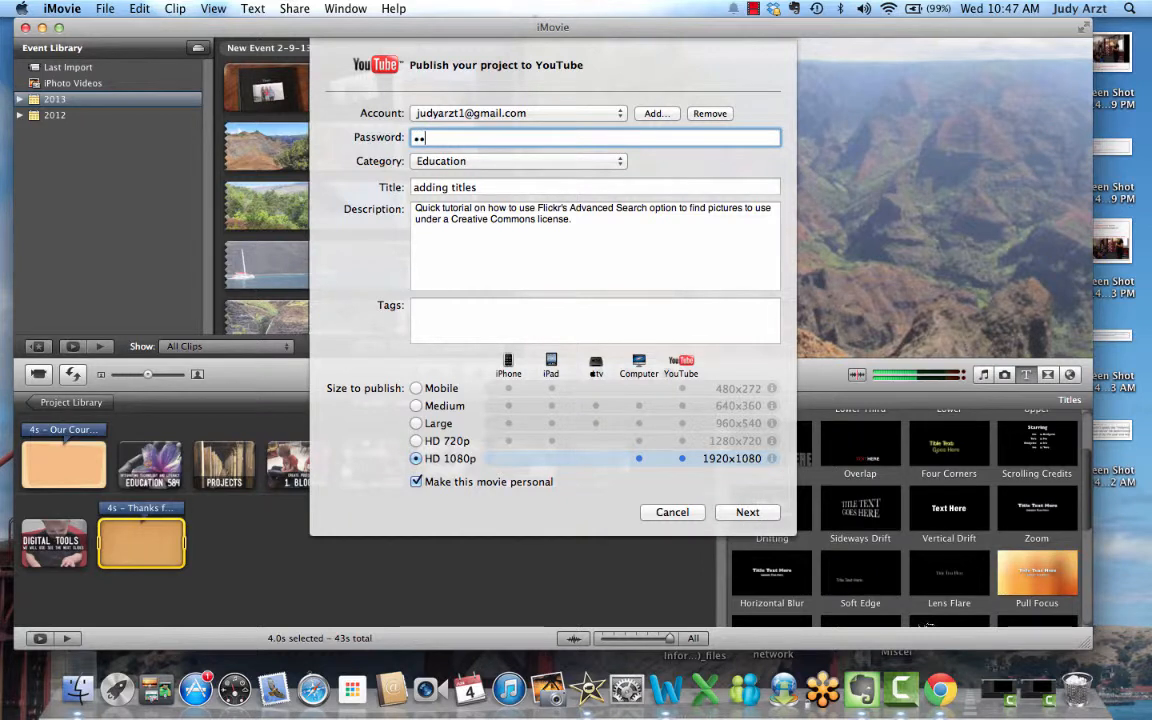
type("password")
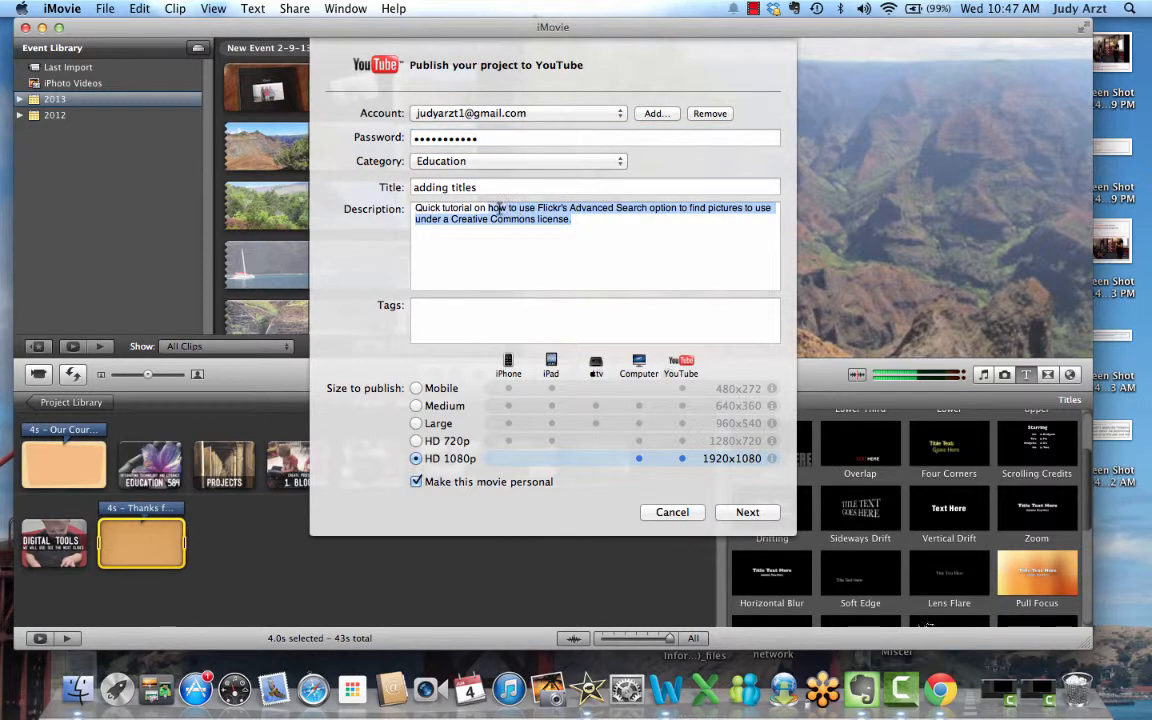
Step: Replace the old description with 'Tutorial on uploading to YouTube'
key("delete")
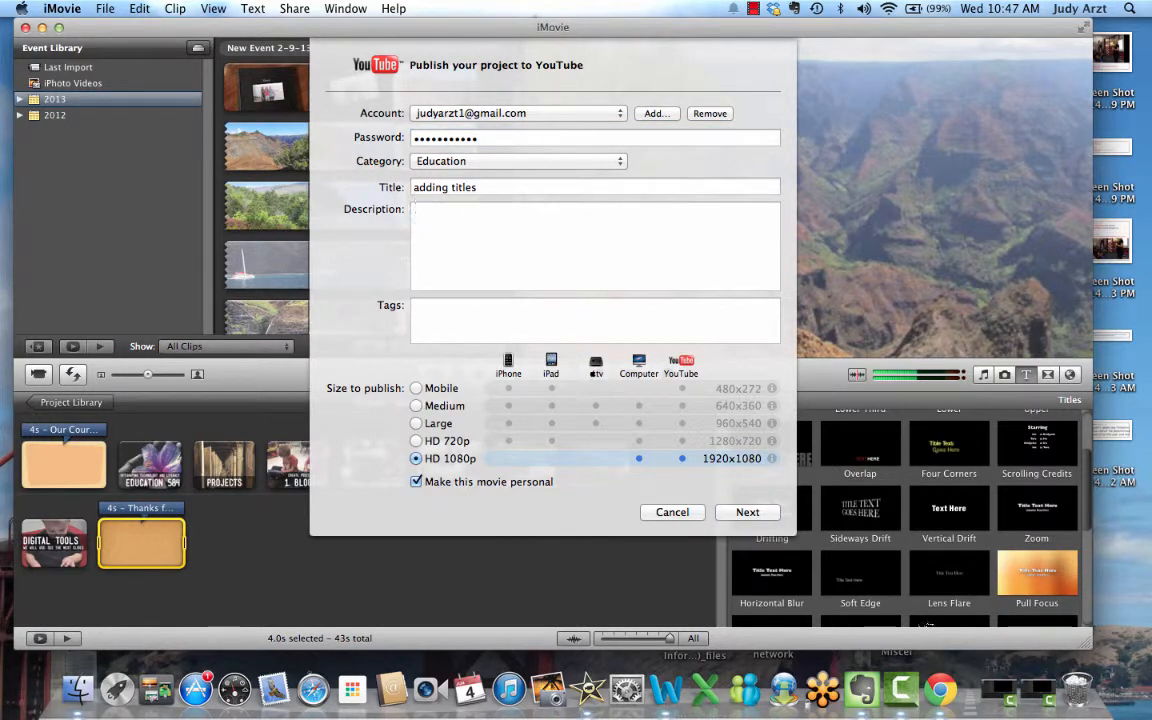
type("Tutot")
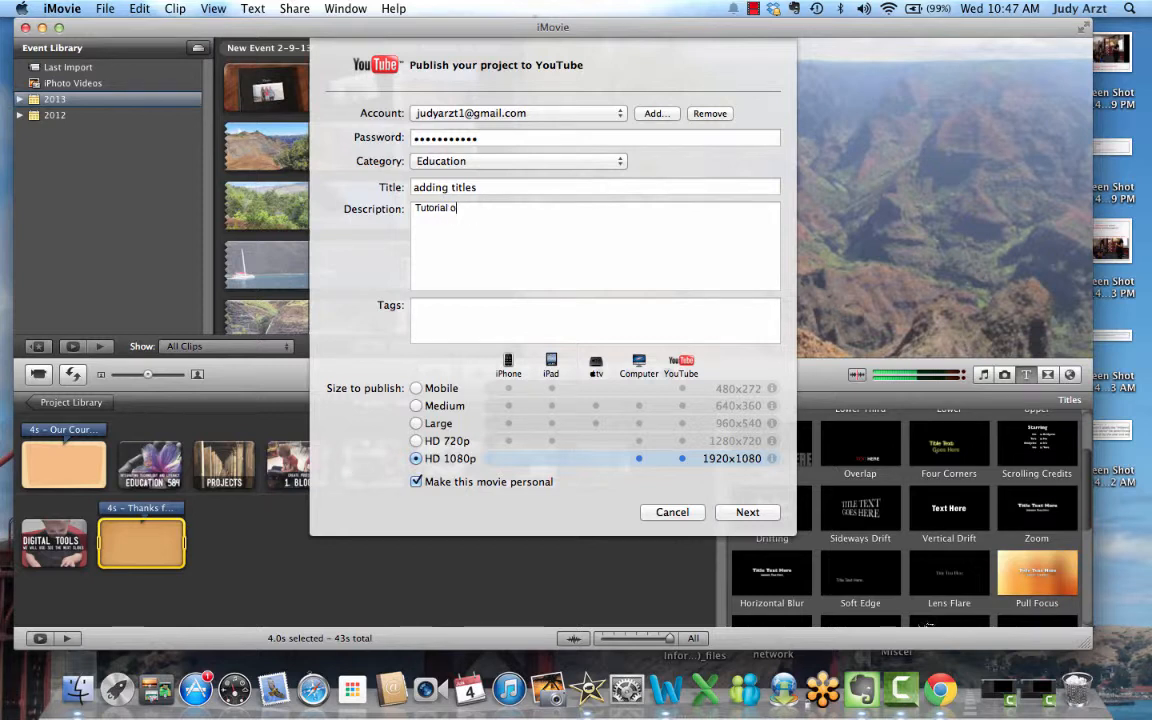
type("n uploadi")
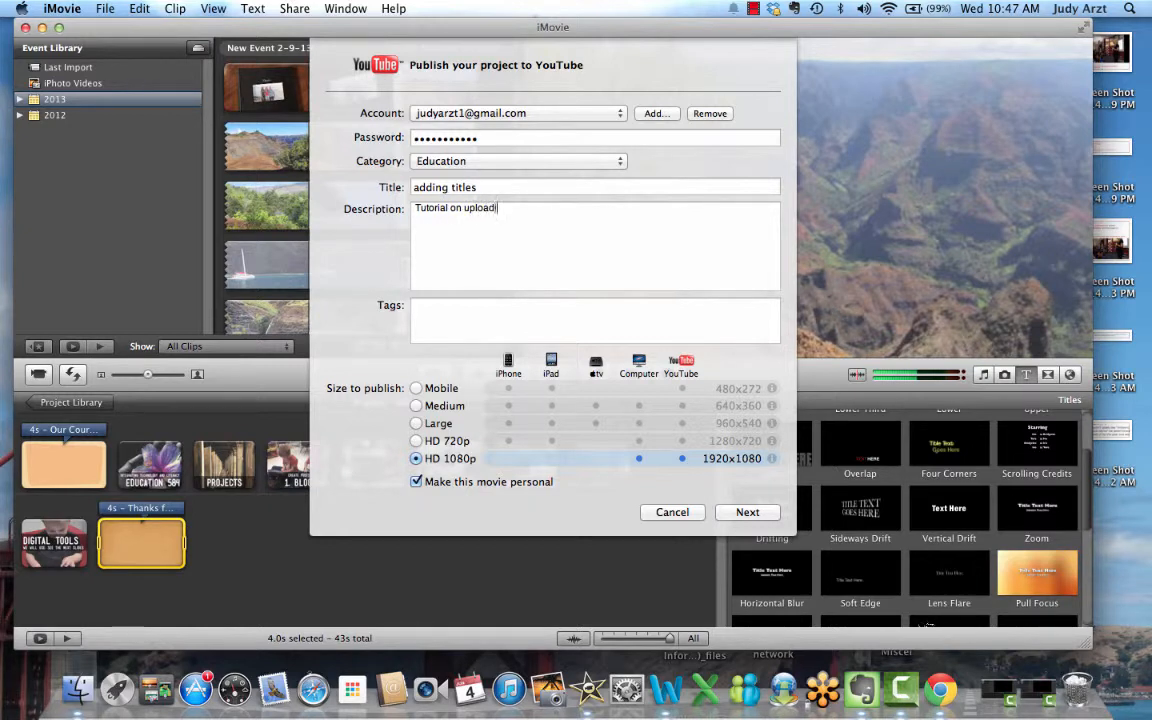
type("ing to YouTube")
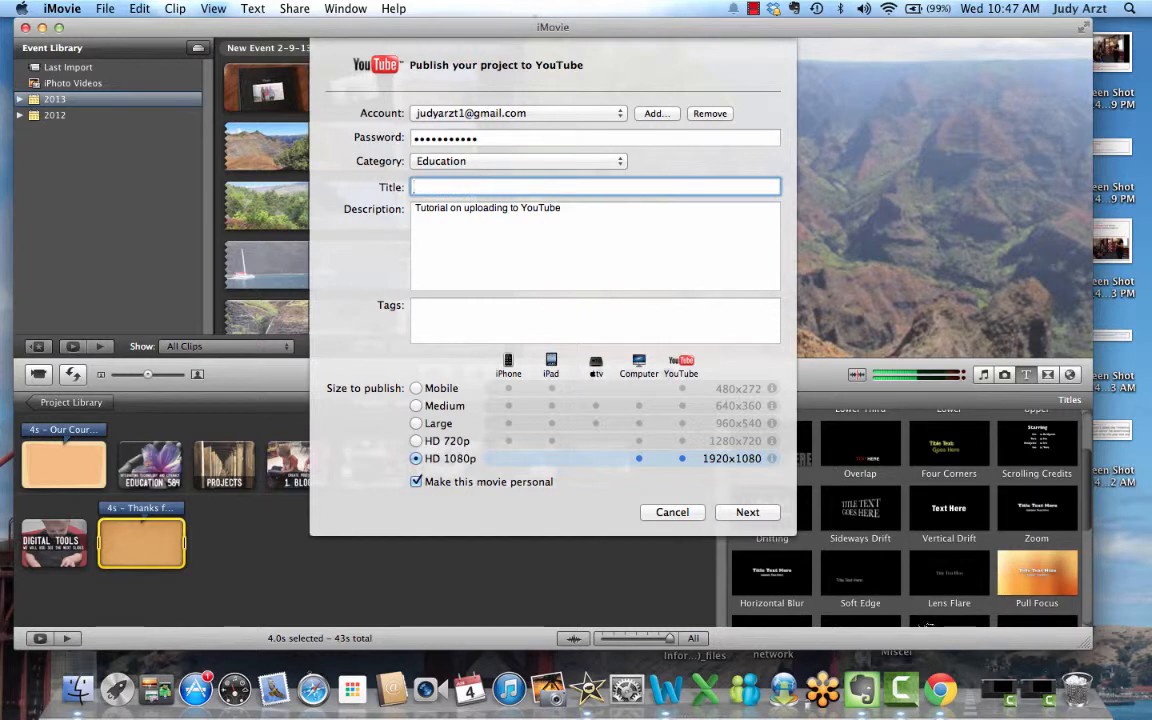
Step: Set the video title to 'iMovie to YouTube'
type("Imovie to")
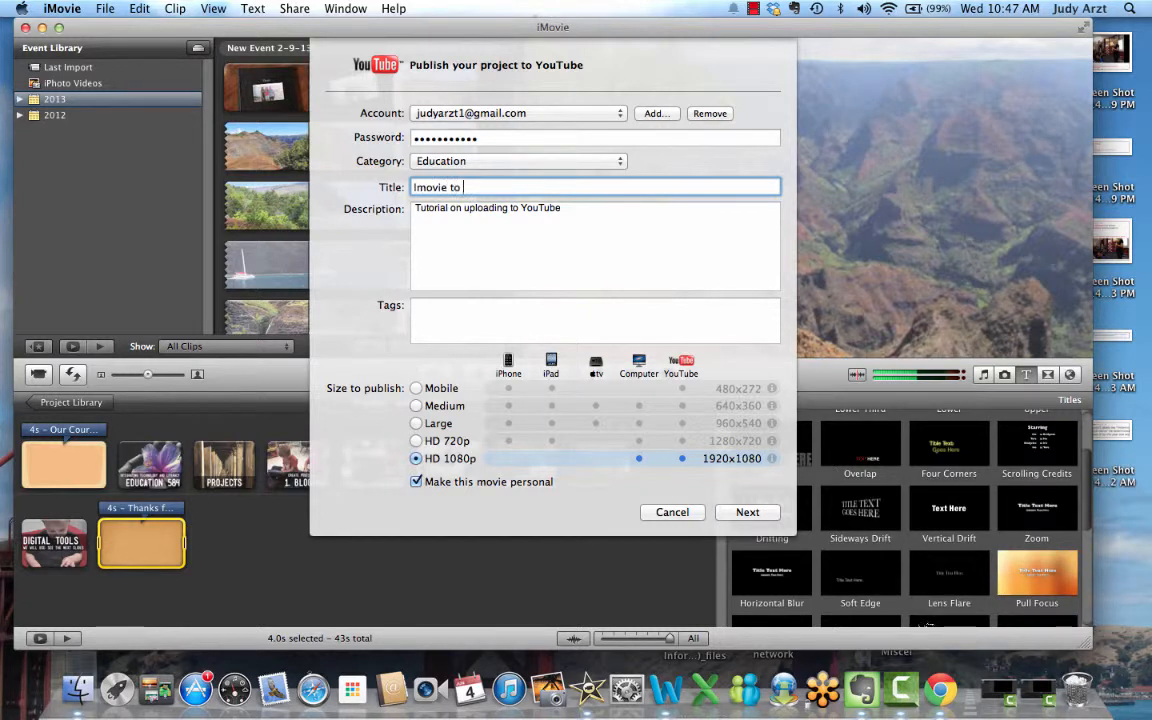
type("YouTube")
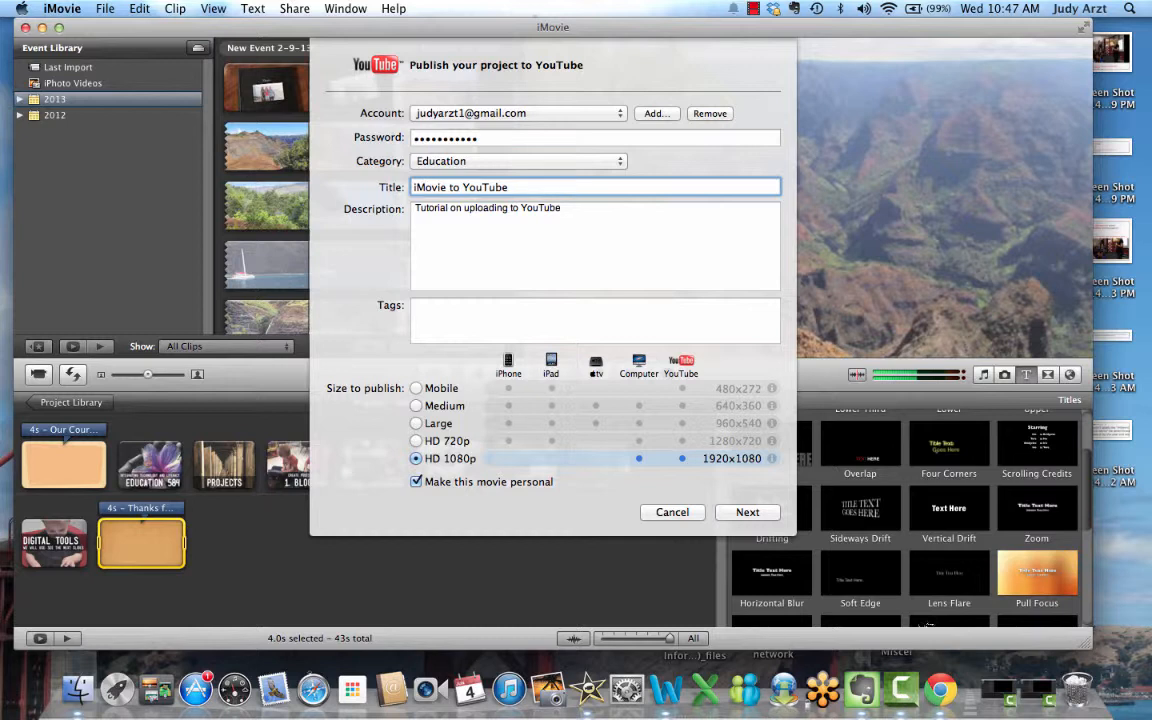
mouse_move(488, 468)
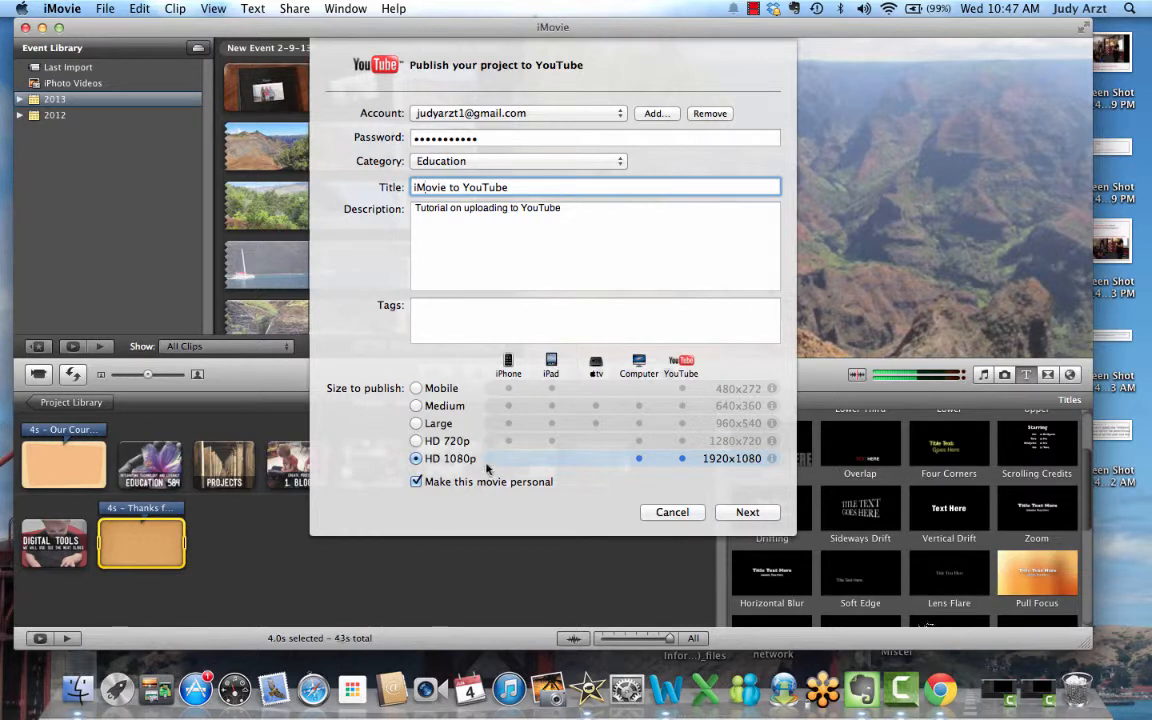
mouse_move(460, 484)
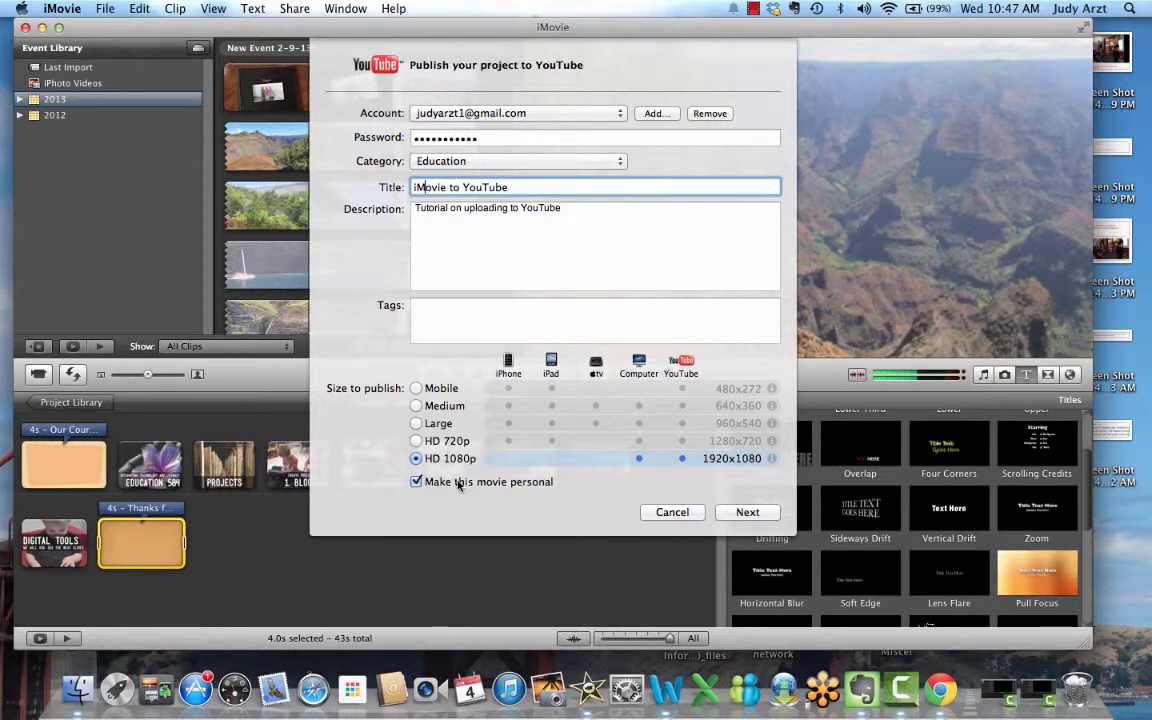
Step: Add the tag 'iMovie' and advance to YouTube's Terms of Service page
left_click(416, 482)
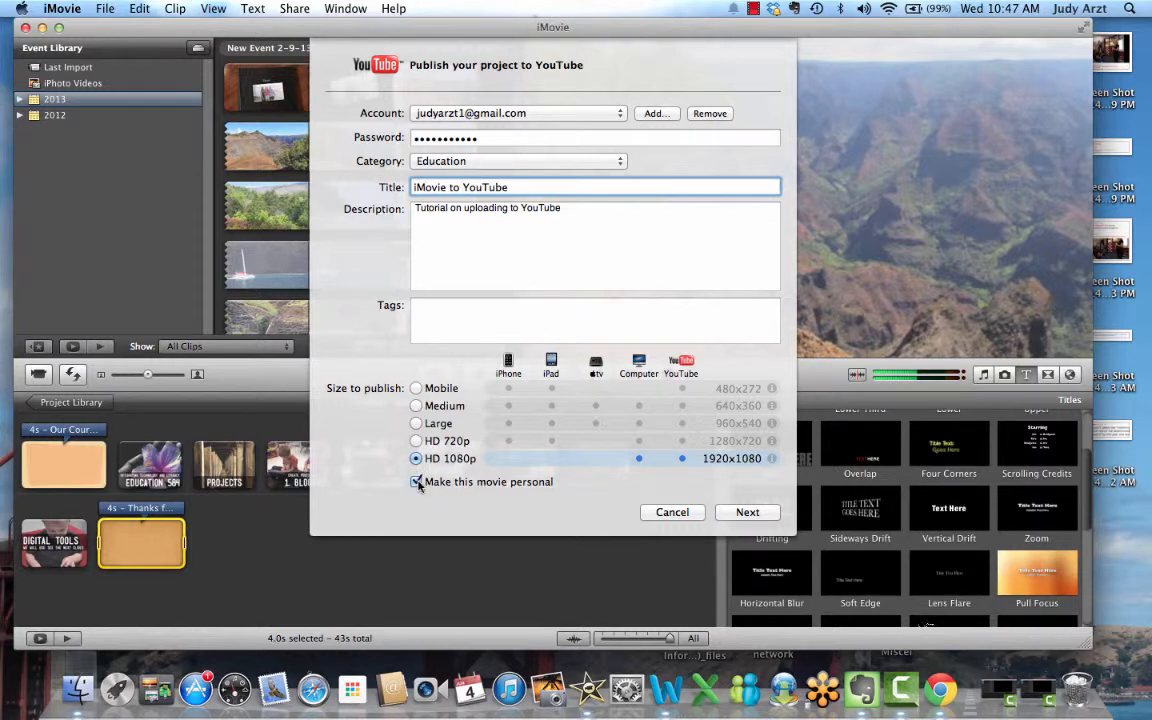
mouse_move(444, 464)
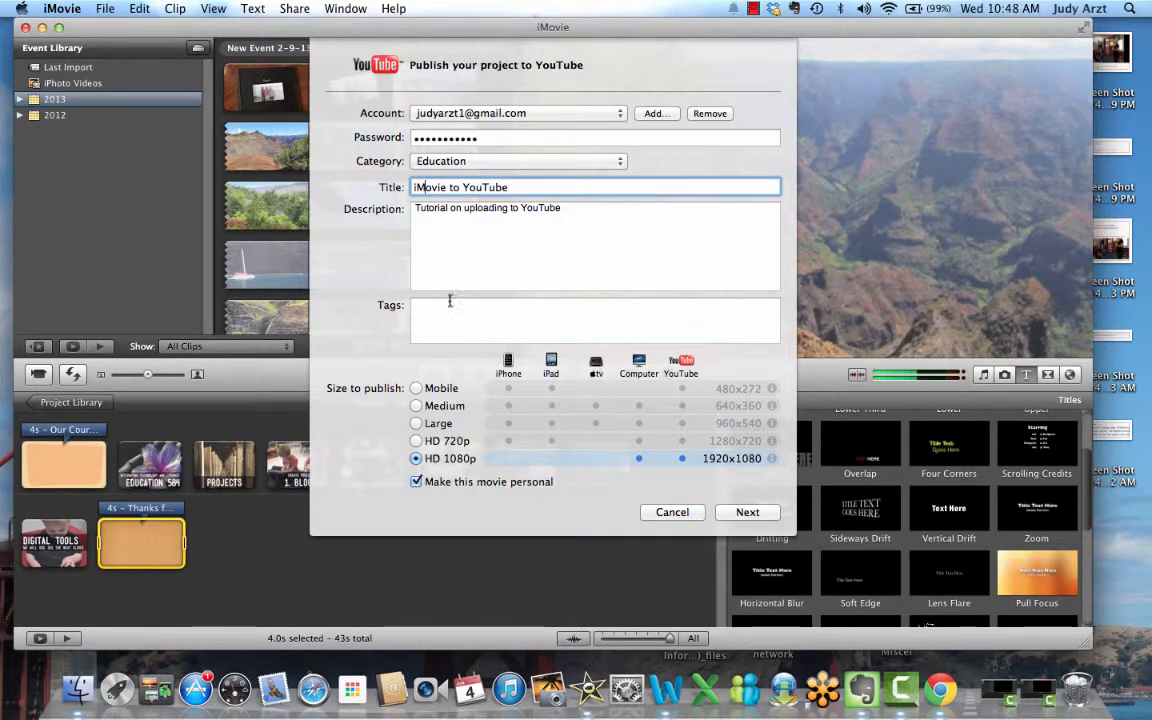
left_click(596, 310)
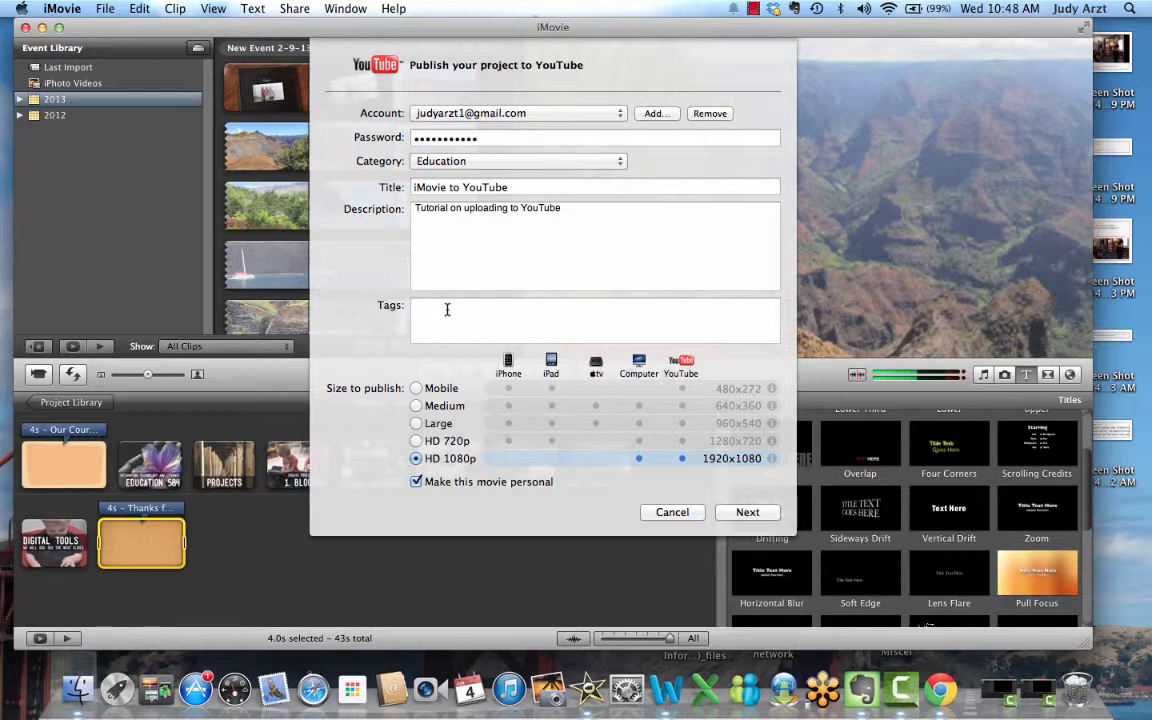
type("iMovie")
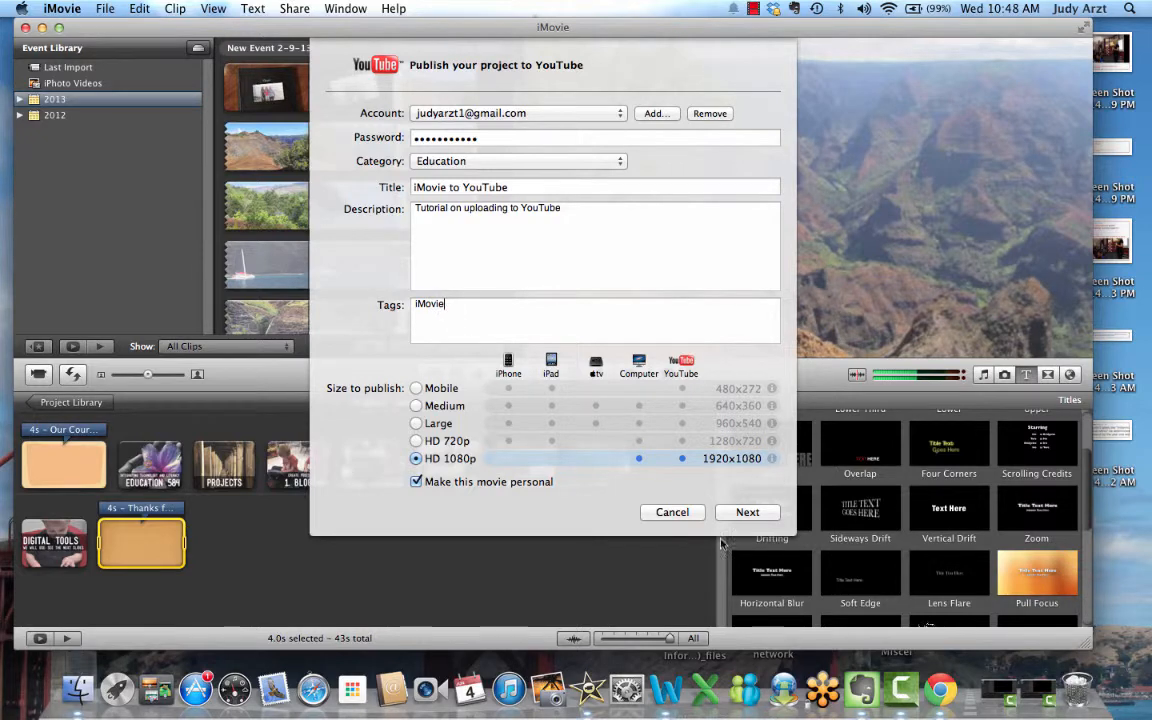
left_click(748, 512)
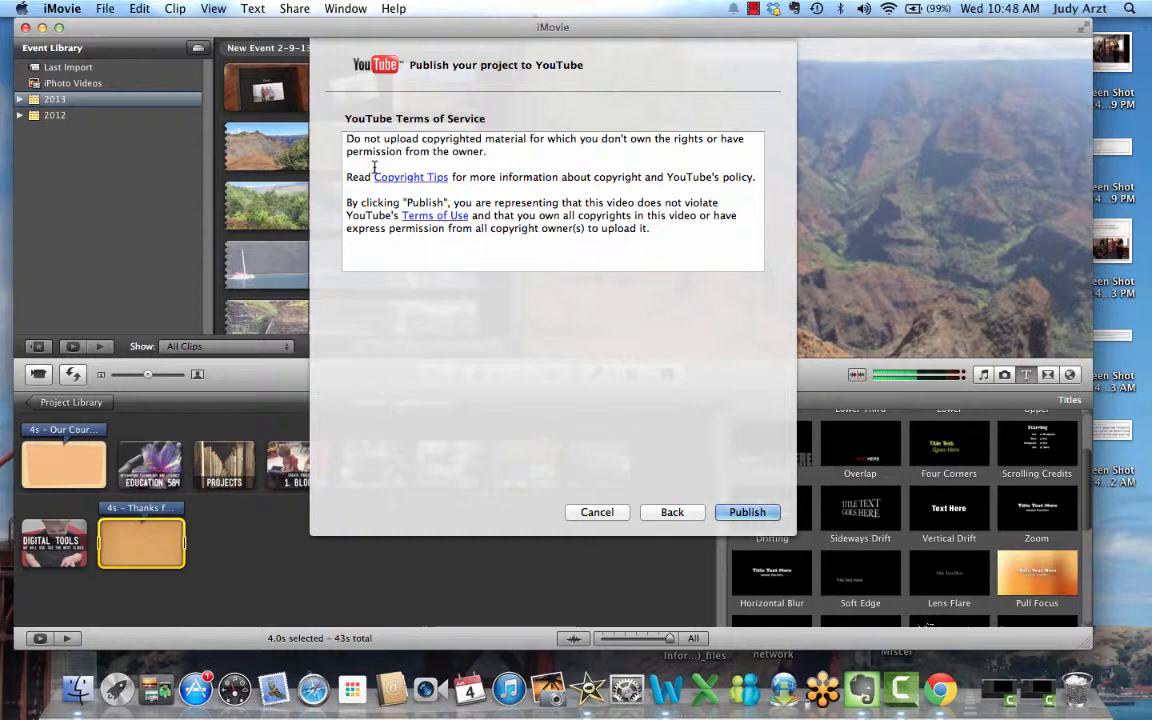
mouse_move(508, 428)
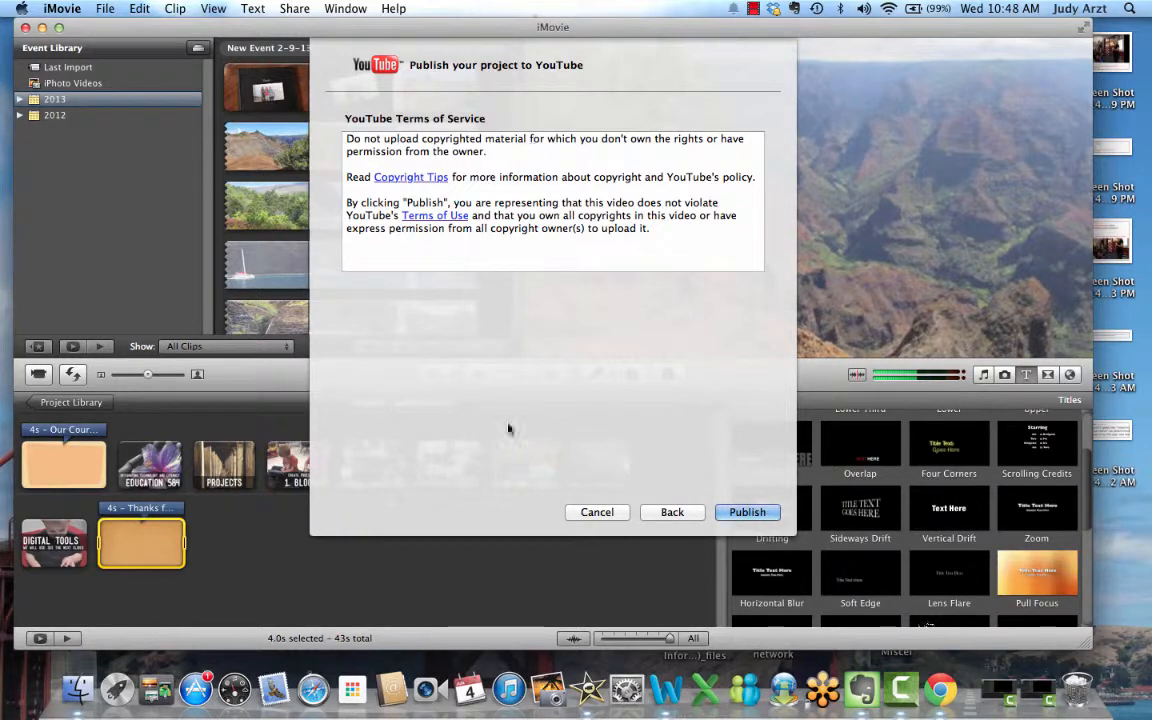
Step: Accept the terms and publish, so iMovie begins preparing the HD 1080p movie
left_click(596, 512)
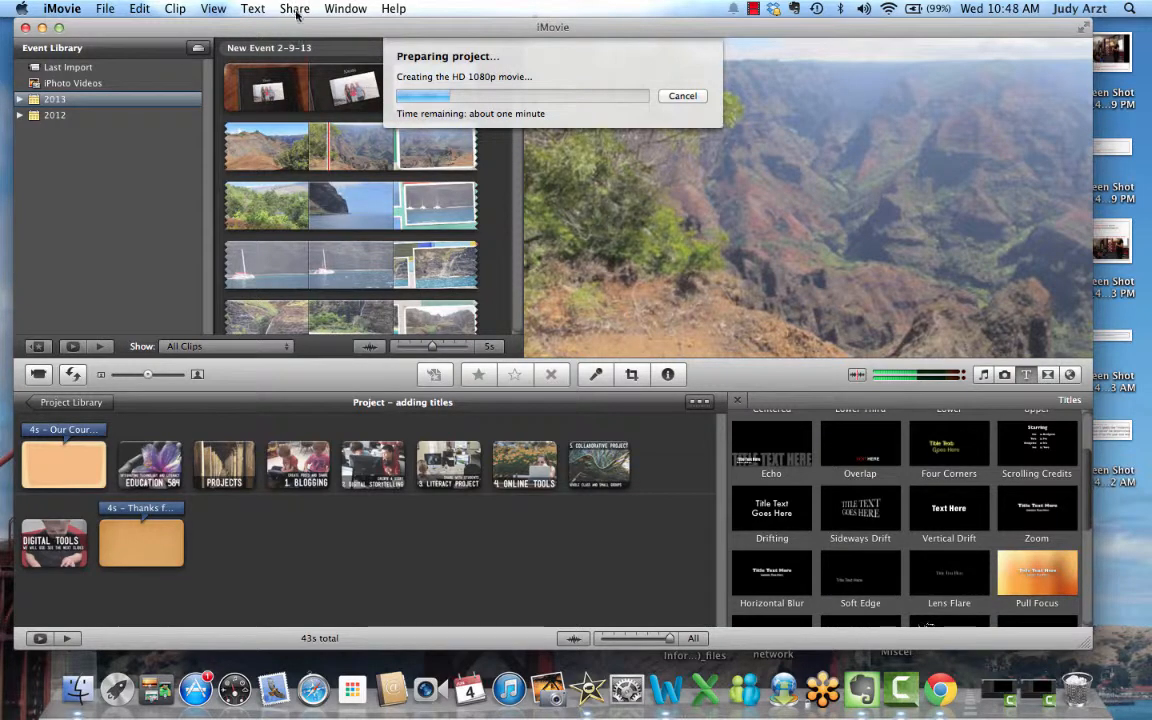
left_click(294, 8)
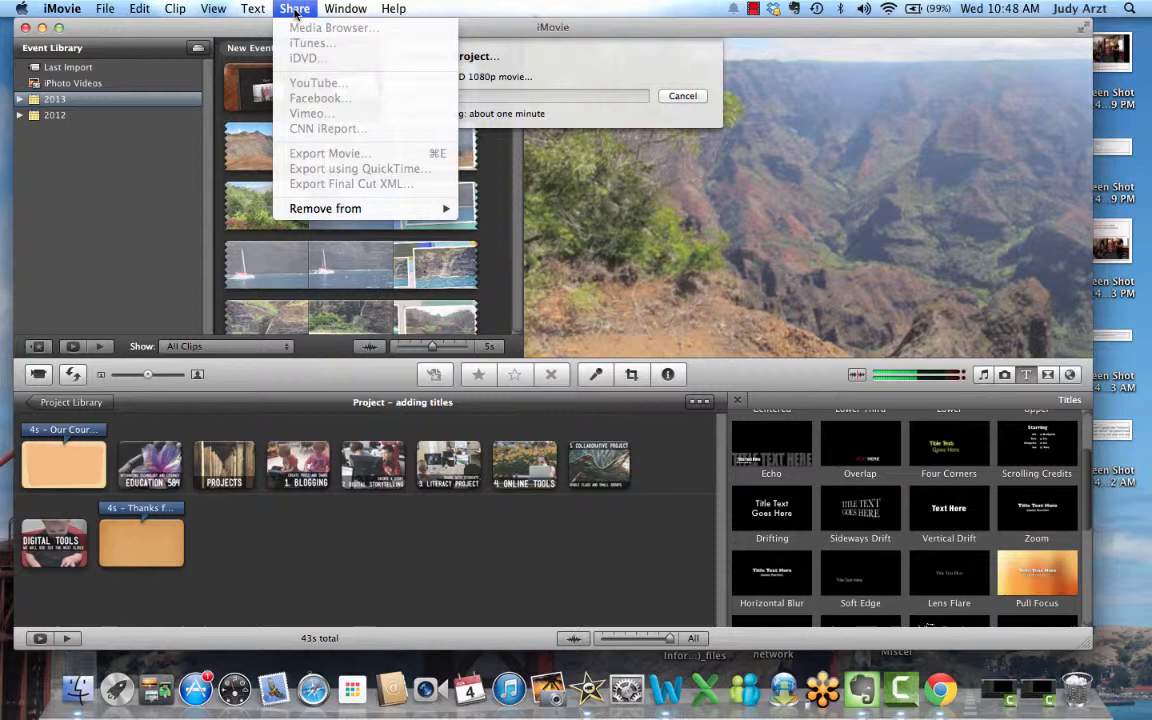
mouse_move(296, 160)
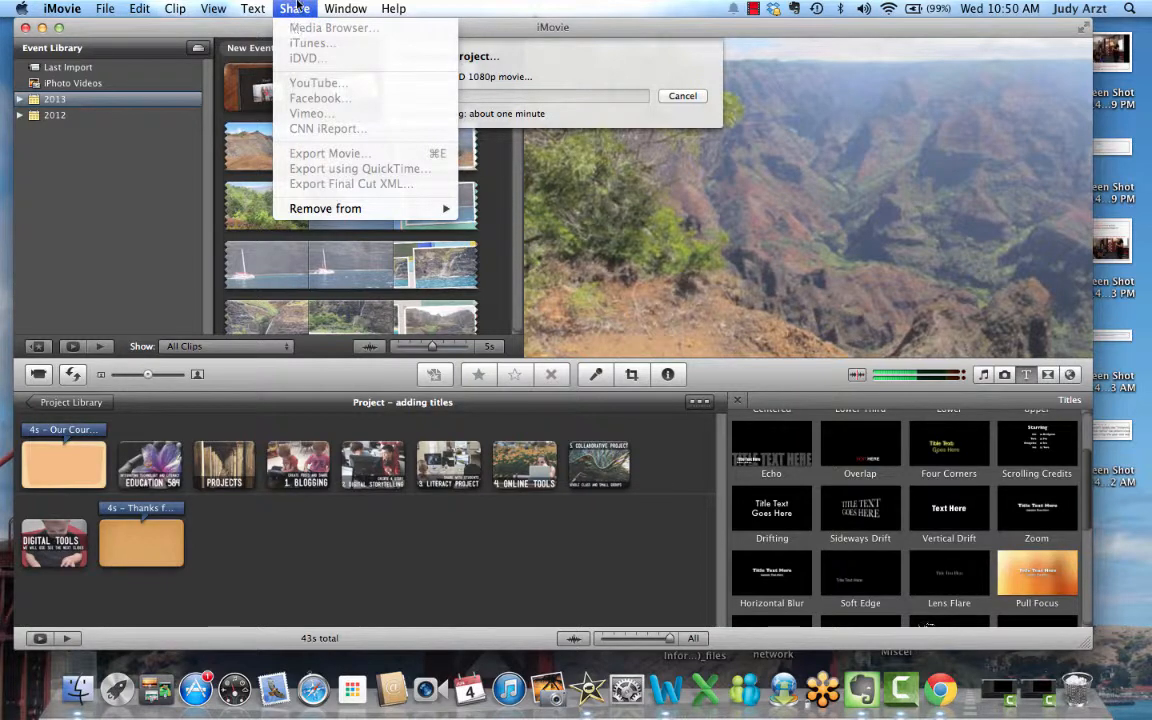
mouse_move(296, 238)
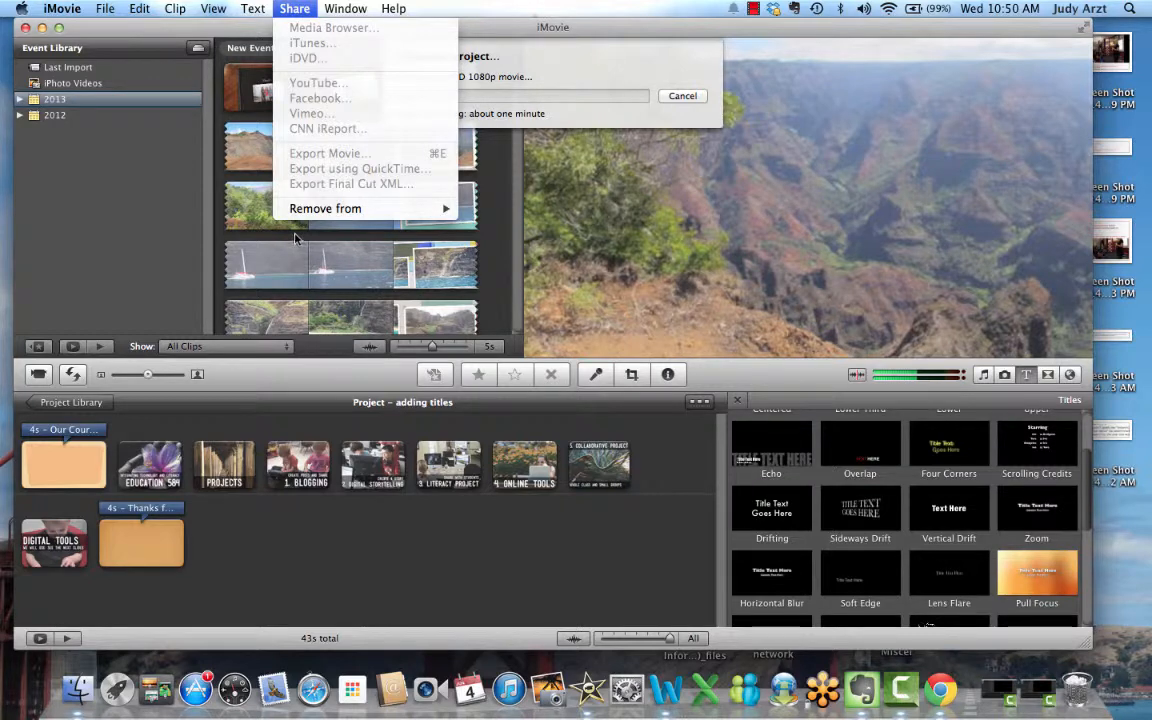
mouse_move(168, 256)
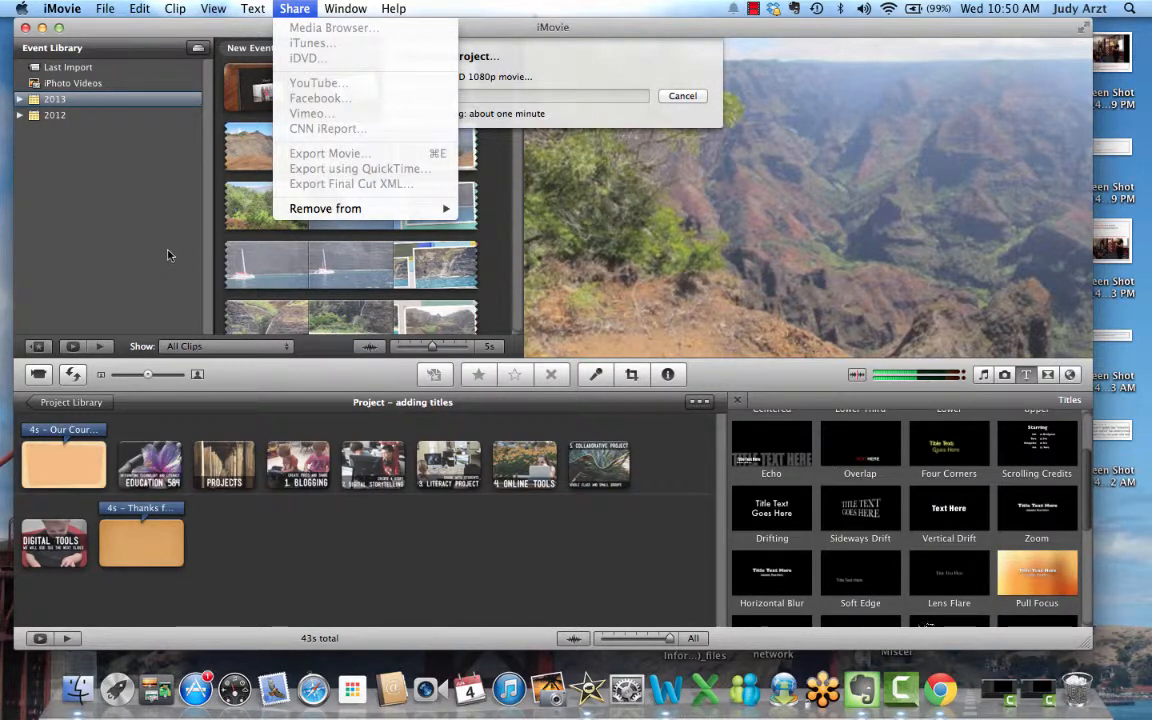